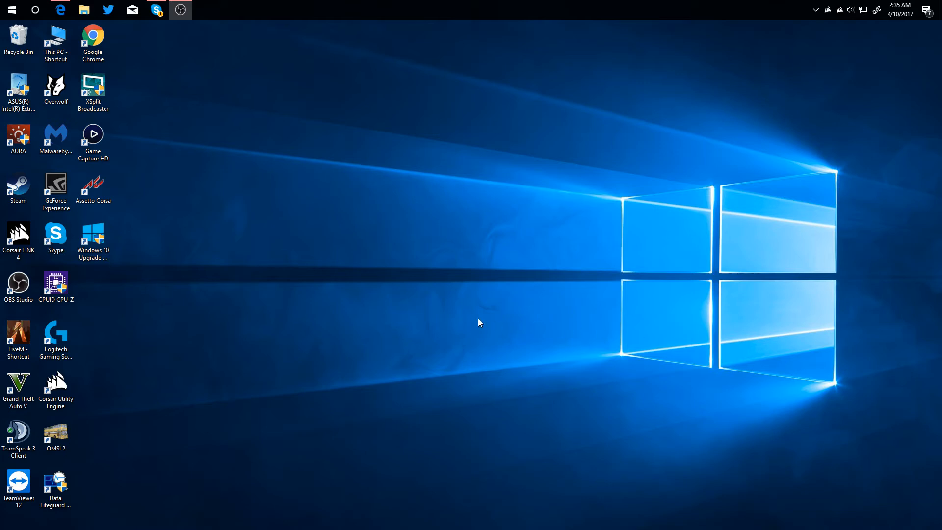
pyautogui.moveTo(346, 298)
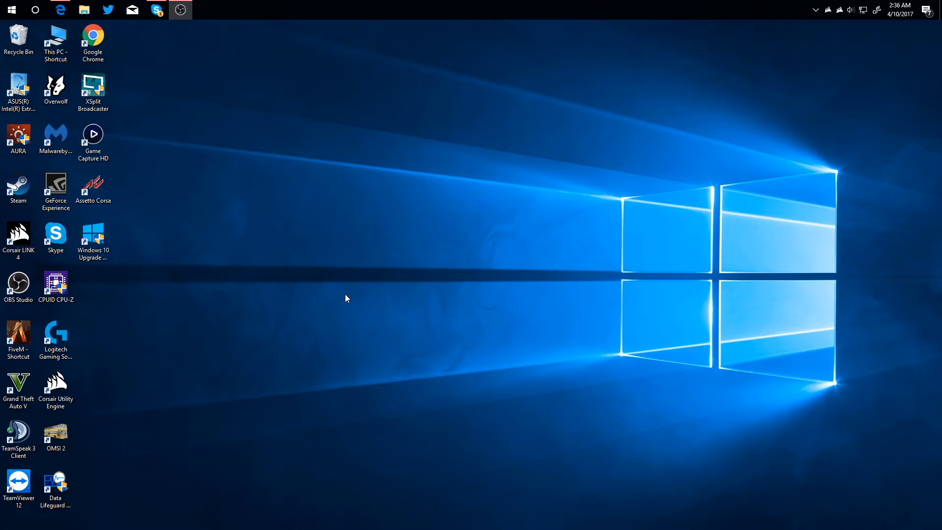
pyautogui.moveTo(21, 10)
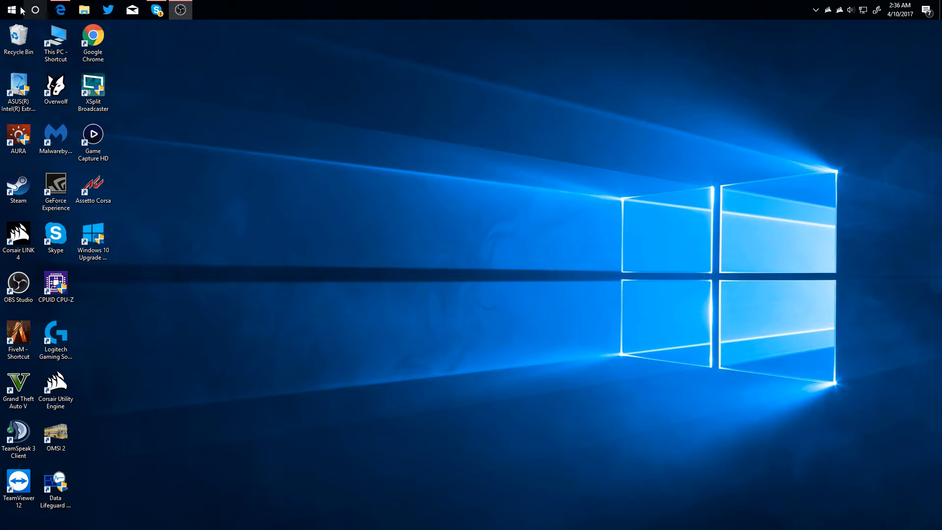
# - Launch Command Prompt, then check for updates under Update & security, confirming the device is up to date
pyautogui.write('cmd')
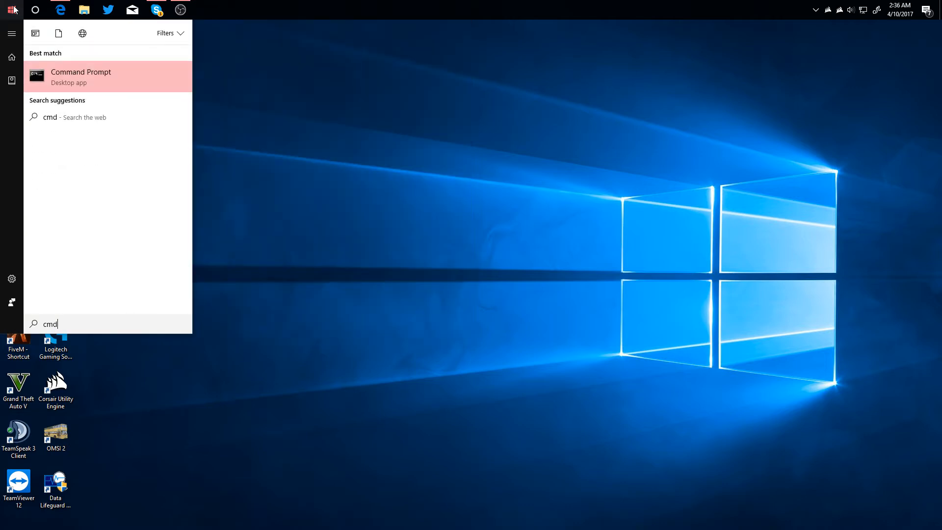
pyautogui.click(81, 71)
pyautogui.write('ver')
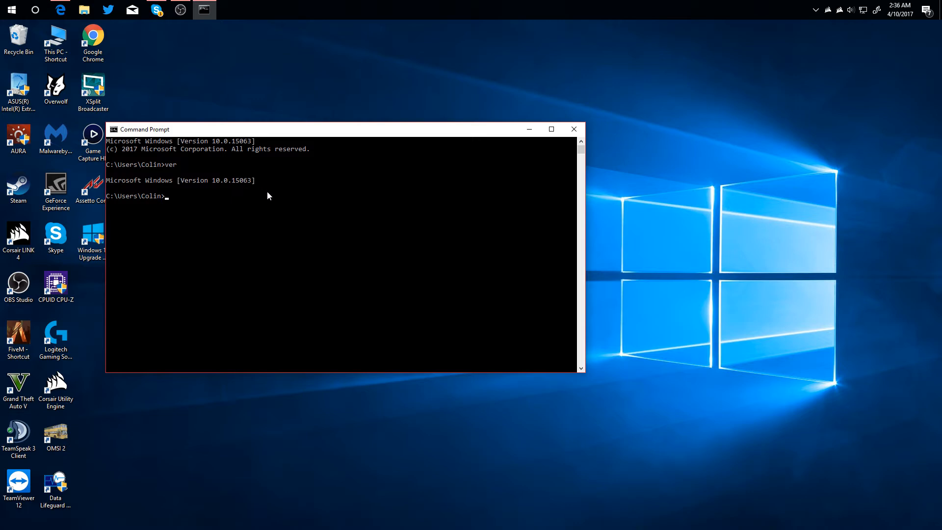
pyautogui.moveTo(264, 199)
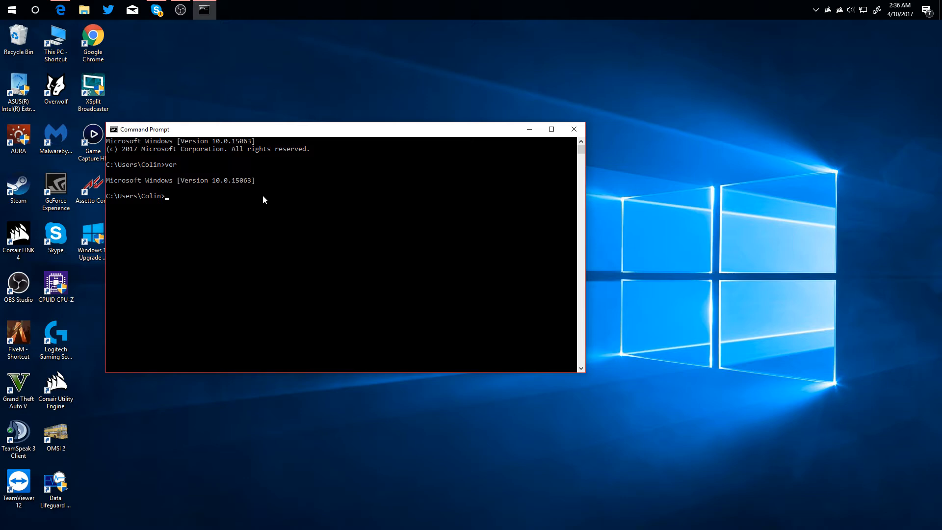
pyautogui.moveTo(460, 194)
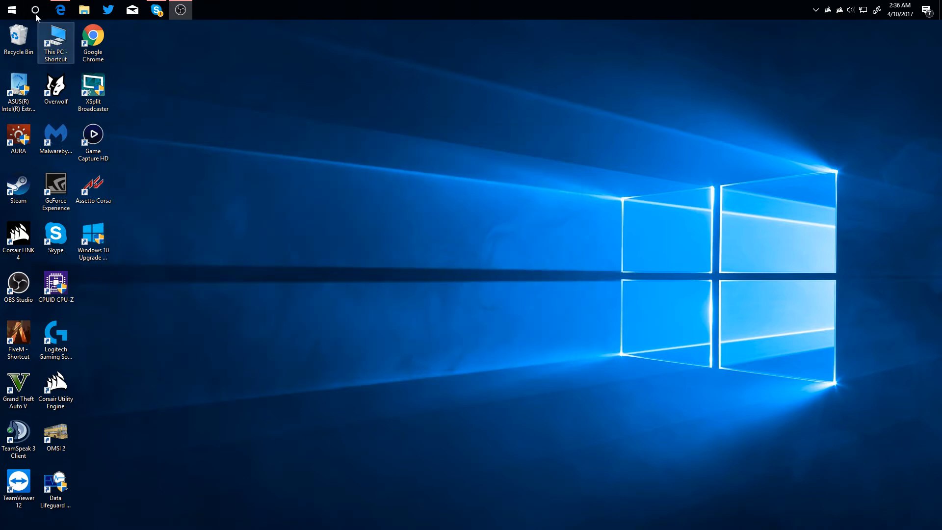
pyautogui.click(204, 10)
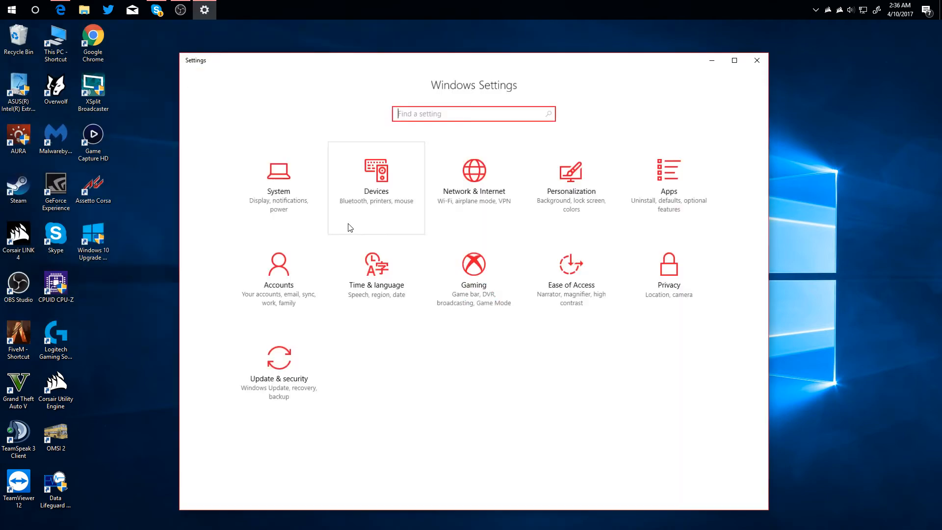
pyautogui.click(278, 367)
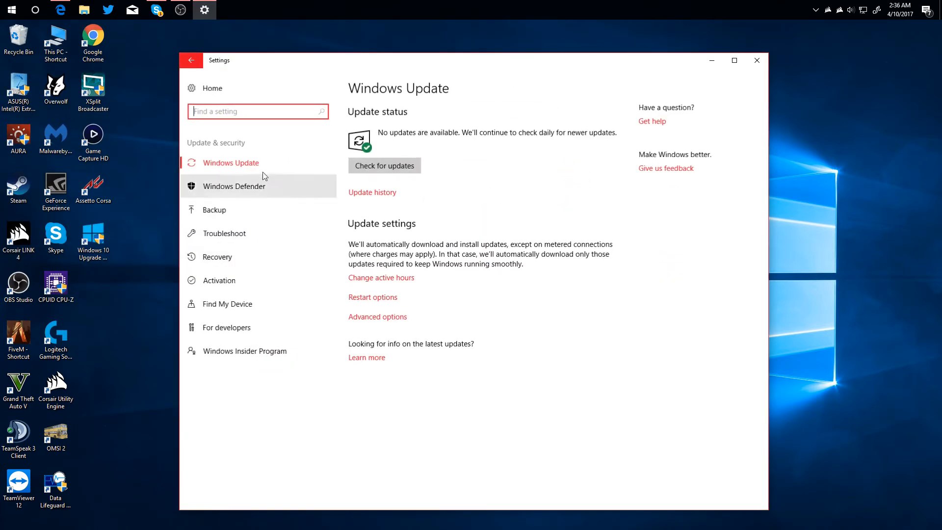
pyautogui.click(383, 166)
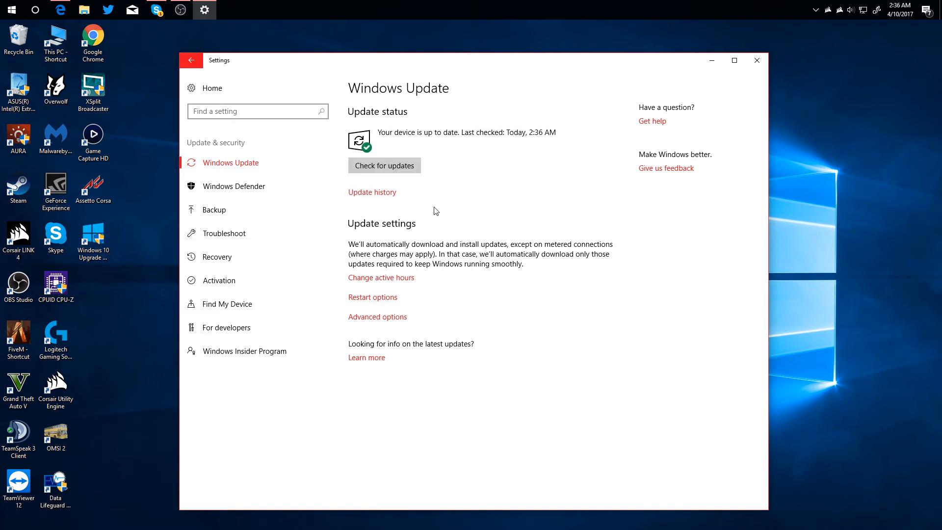
pyautogui.moveTo(404, 214)
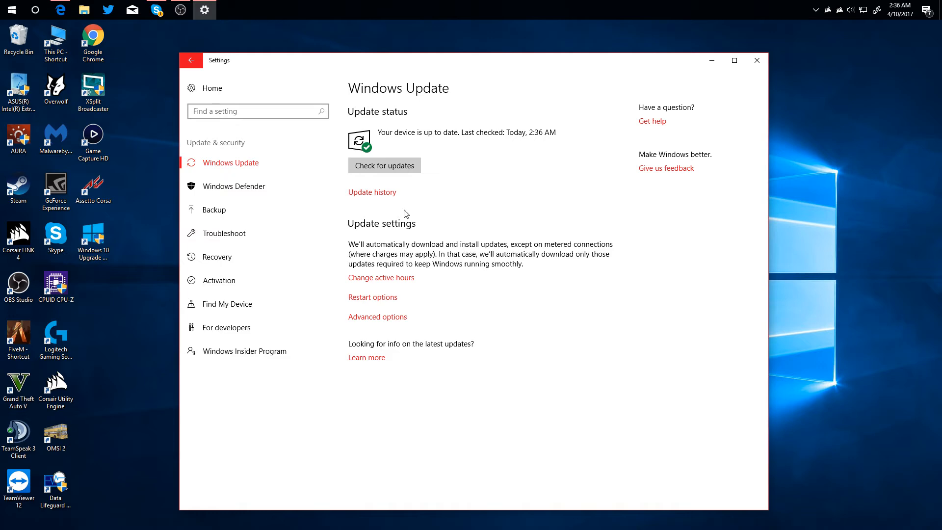
pyautogui.moveTo(428, 215)
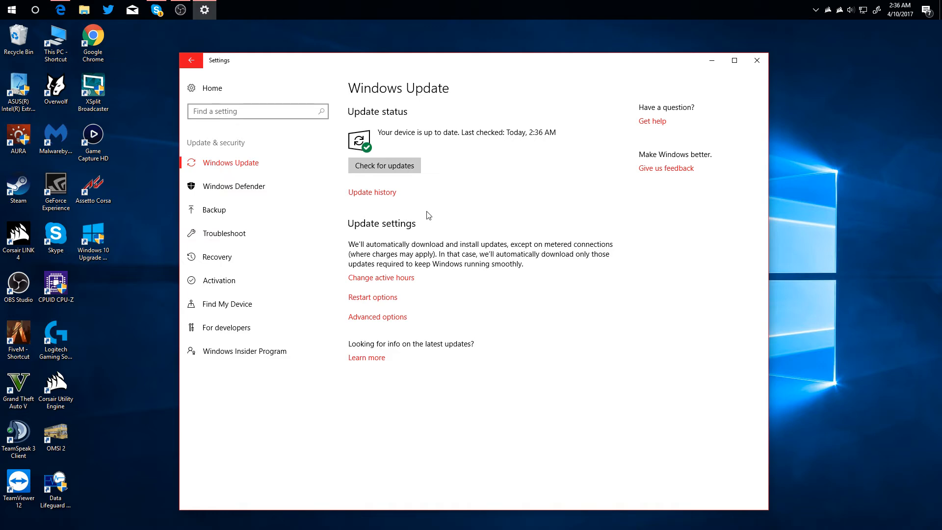
pyautogui.moveTo(808, 54)
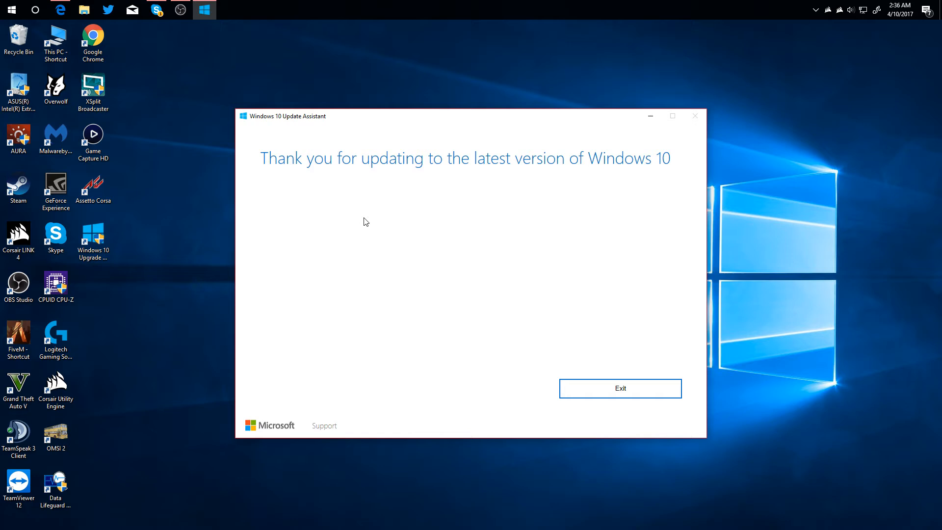
pyautogui.moveTo(354, 195)
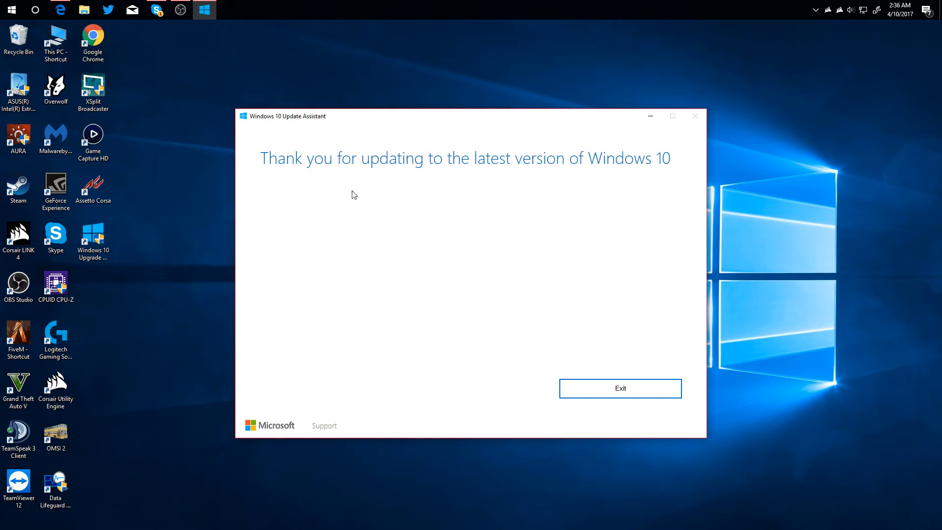
pyautogui.moveTo(376, 192)
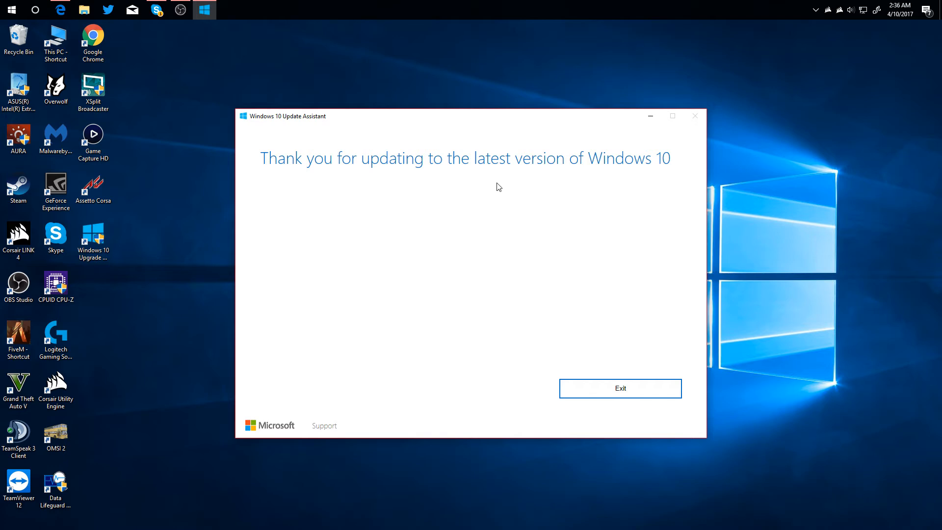
pyautogui.moveTo(669, 223)
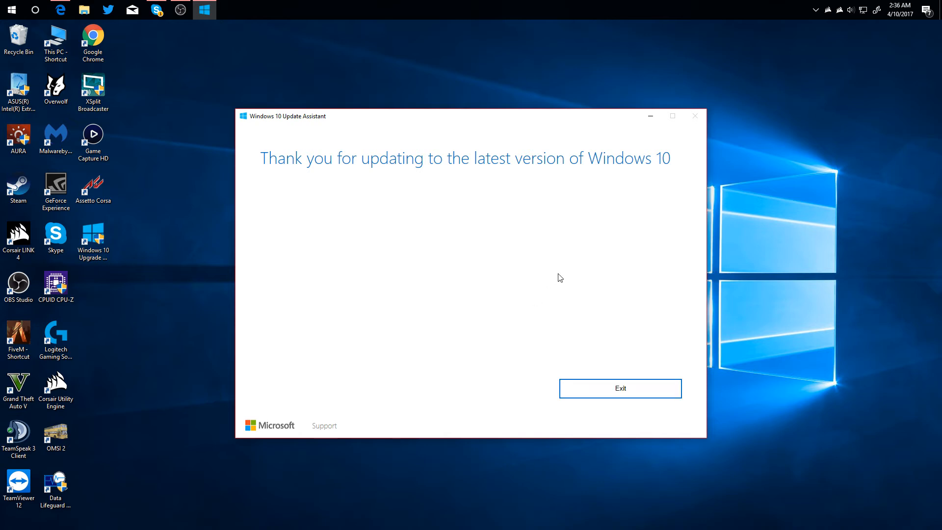
pyautogui.moveTo(620, 388)
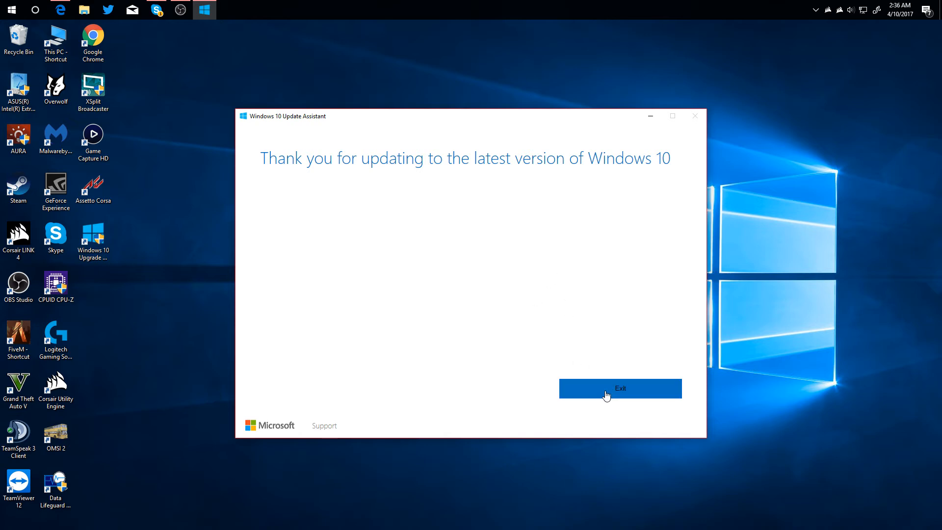
# - Exit the Windows 10 Update Assistant after its thank-you-for-updating message
pyautogui.click(620, 388)
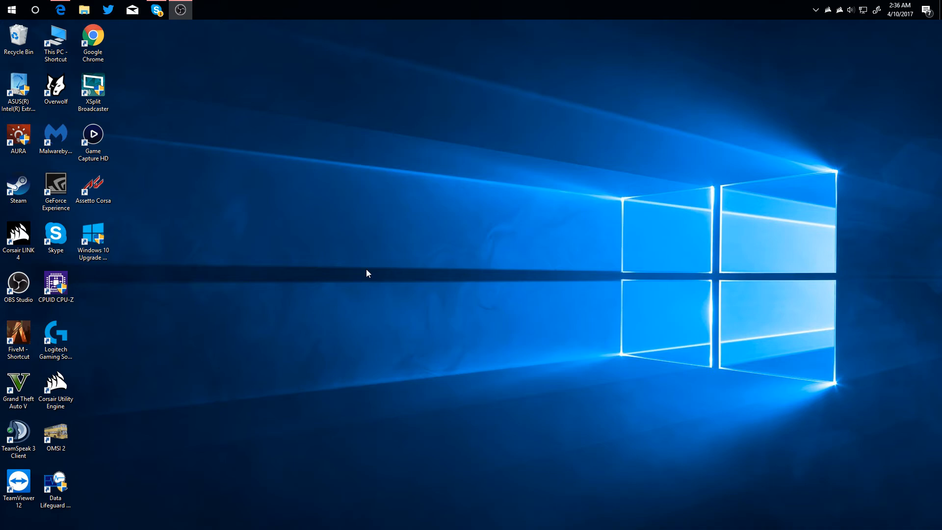
pyautogui.moveTo(396, 171)
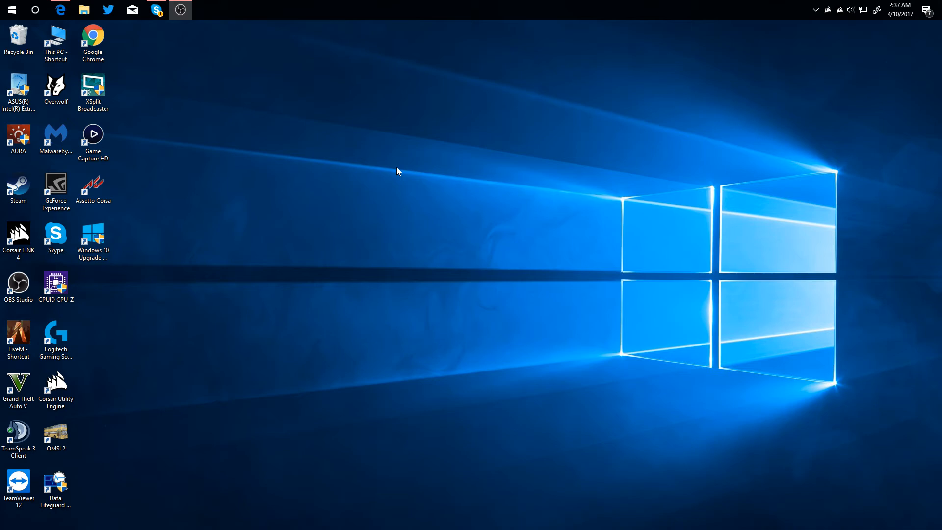
pyautogui.moveTo(403, 217)
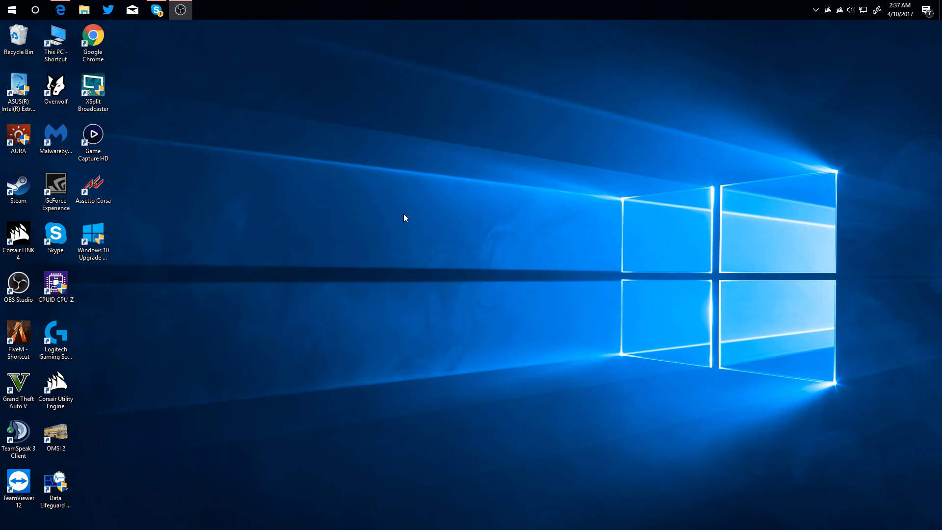
pyautogui.moveTo(215, 109)
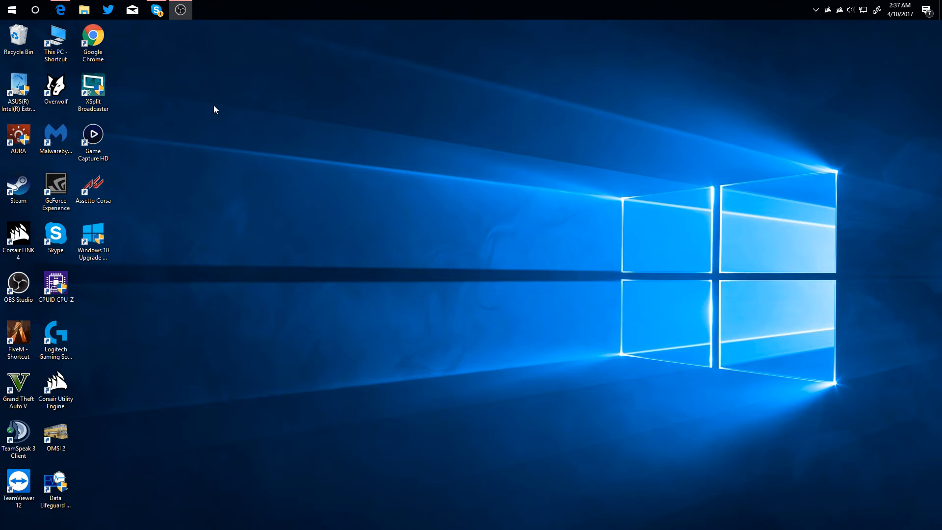
pyautogui.moveTo(187, 168)
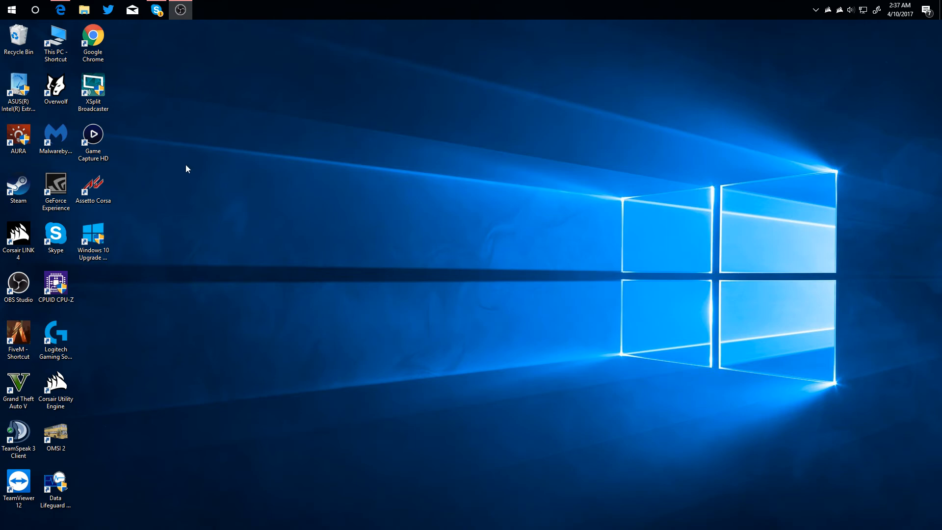
pyautogui.moveTo(187, 161)
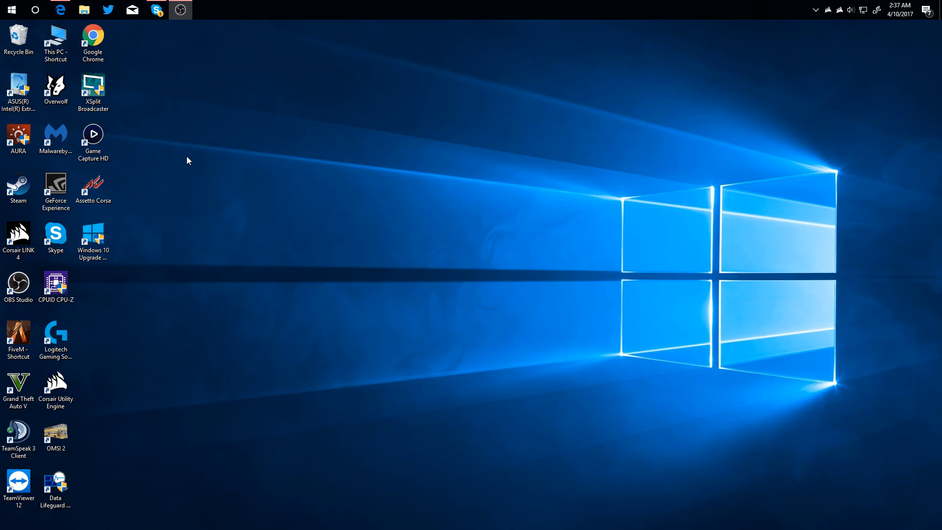
pyautogui.moveTo(139, 103)
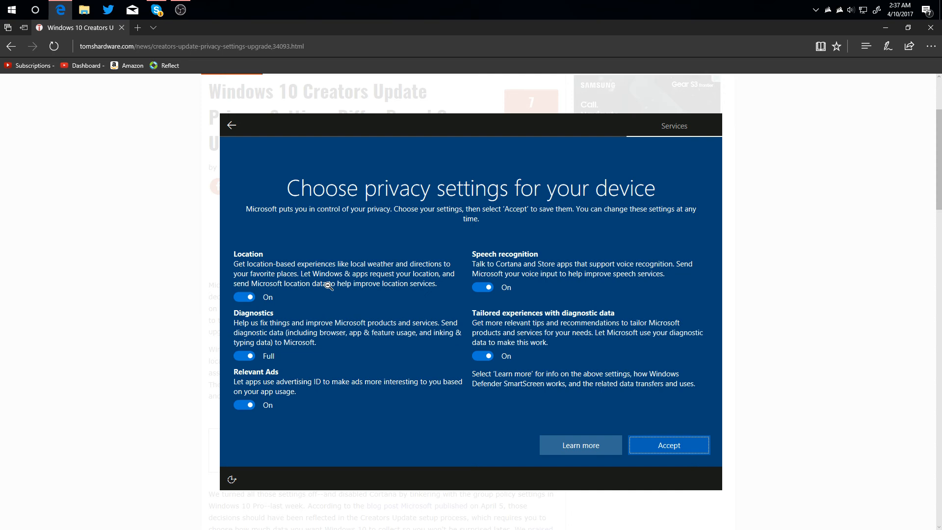
pyautogui.moveTo(501, 362)
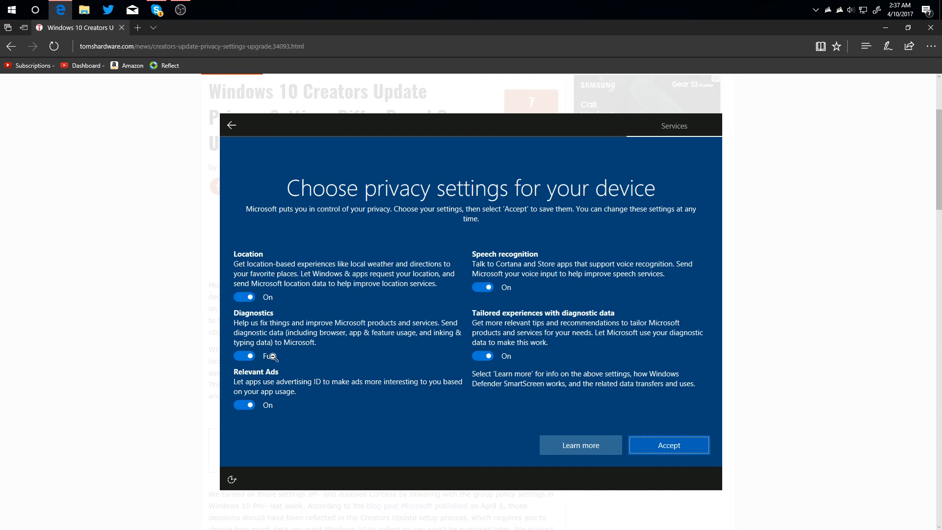
pyautogui.moveTo(291, 342)
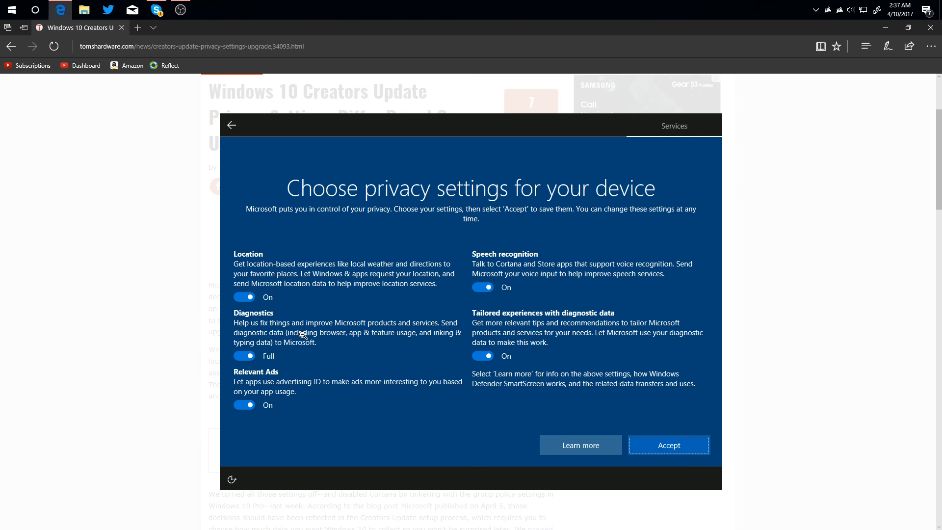
pyautogui.moveTo(225, 314)
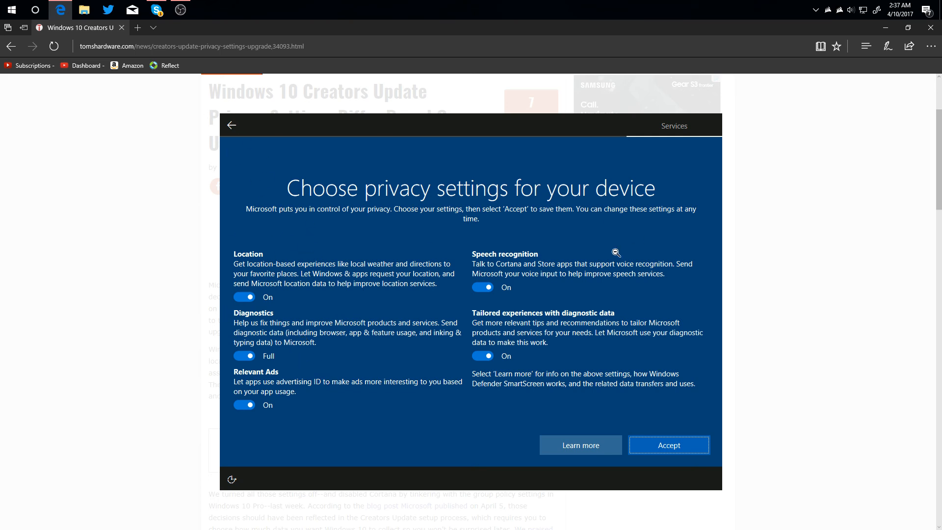
pyautogui.moveTo(696, 231)
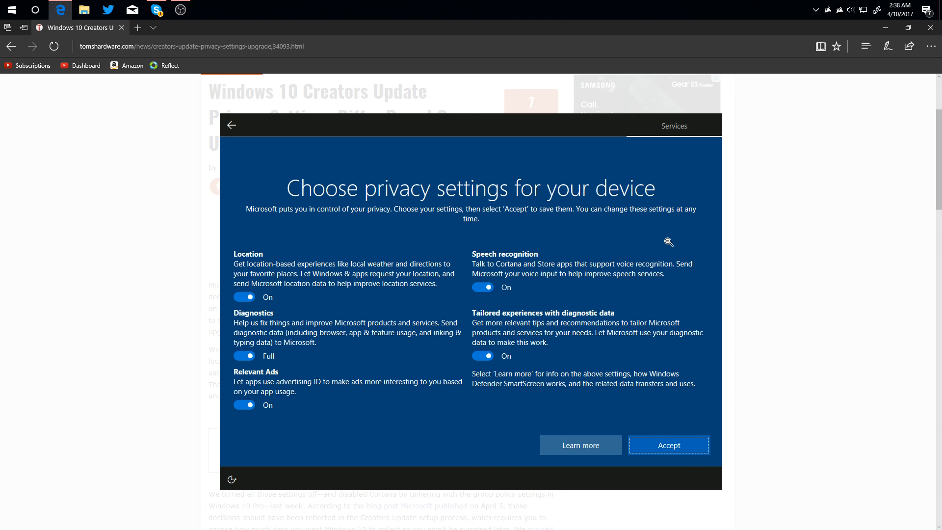
pyautogui.moveTo(887, 46)
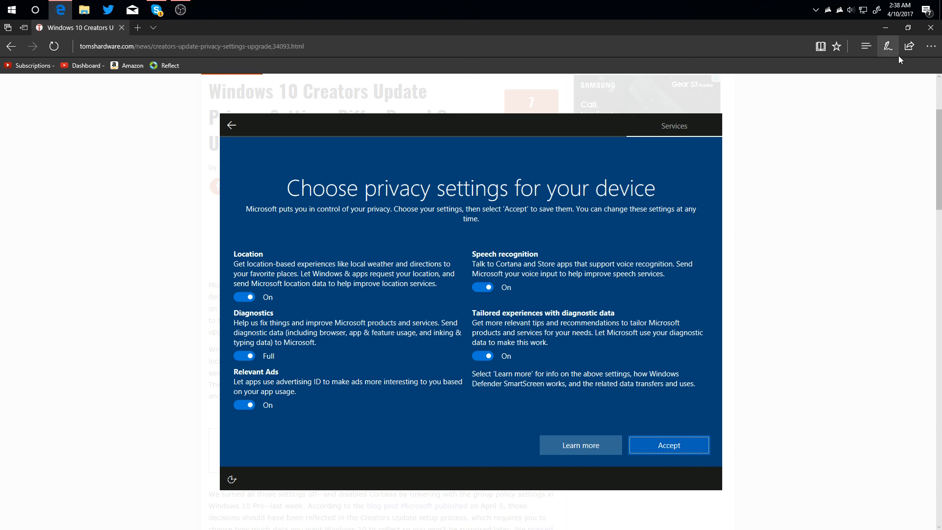